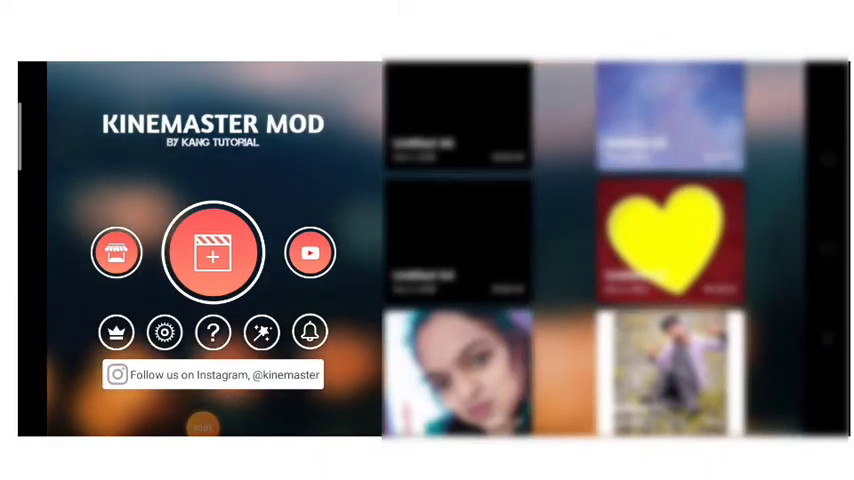
# Step: Create a new KineMaster project with a vertical 9:16 aspect ratio
pyautogui.click(212, 253)
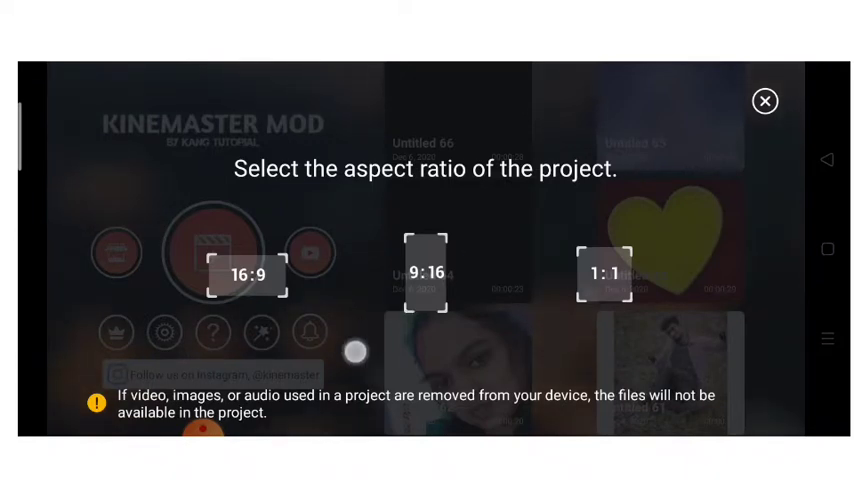
pyautogui.click(249, 274)
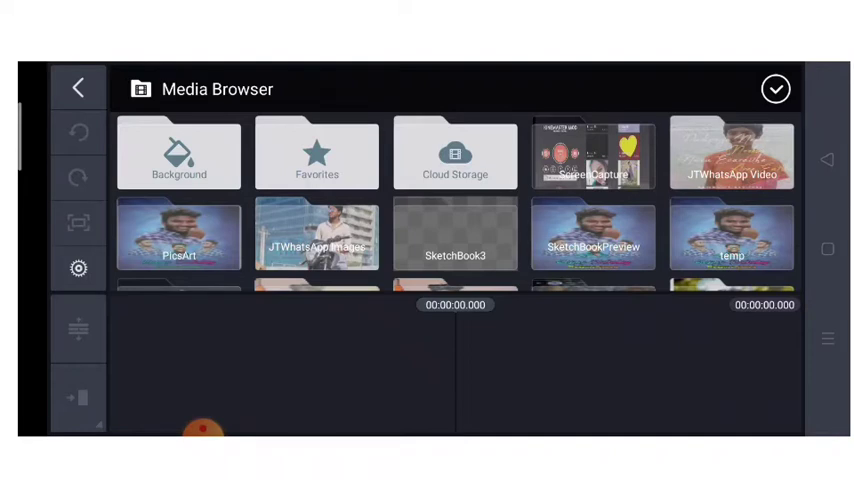
# Step: Add a solid black background clip from the Background folder as the base layer
pyautogui.click(179, 154)
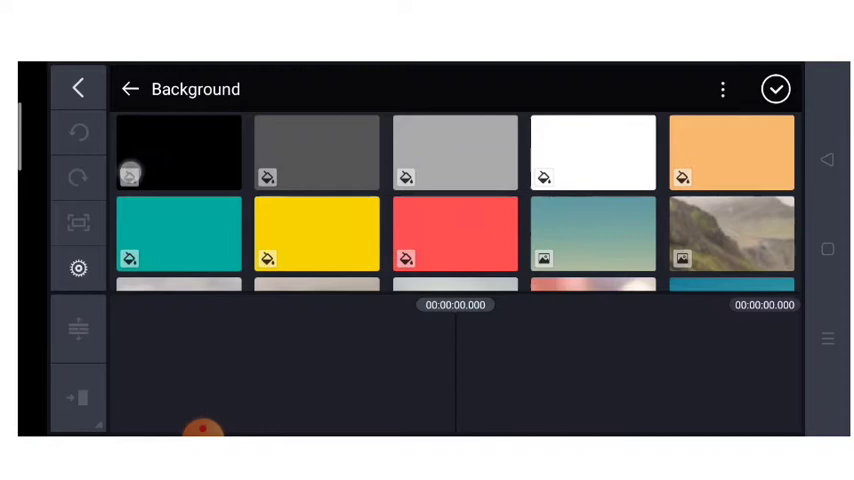
pyautogui.click(178, 152)
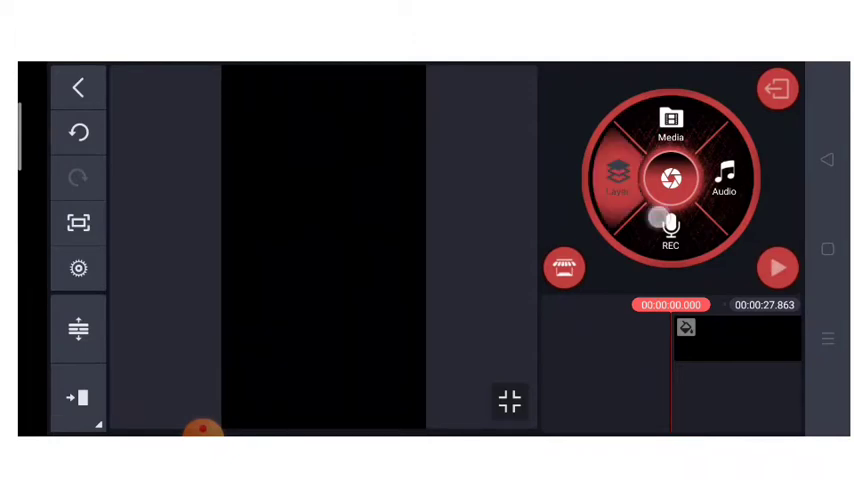
# Step: Add the yellow heart video from JTWhatsApp Video as a full-screen layer
pyautogui.click(670, 125)
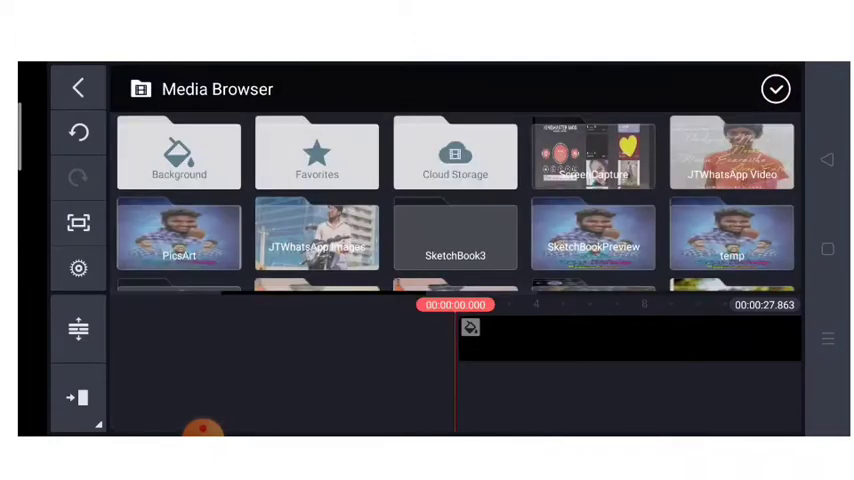
pyautogui.scroll(-3)
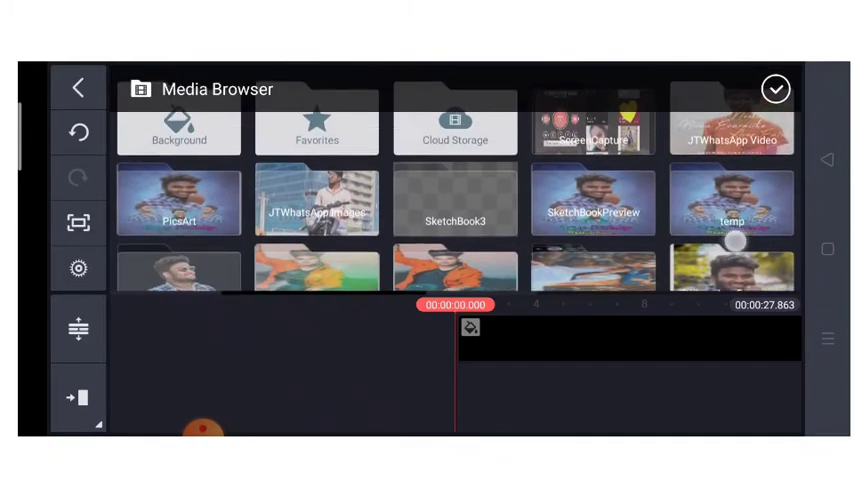
pyautogui.click(731, 120)
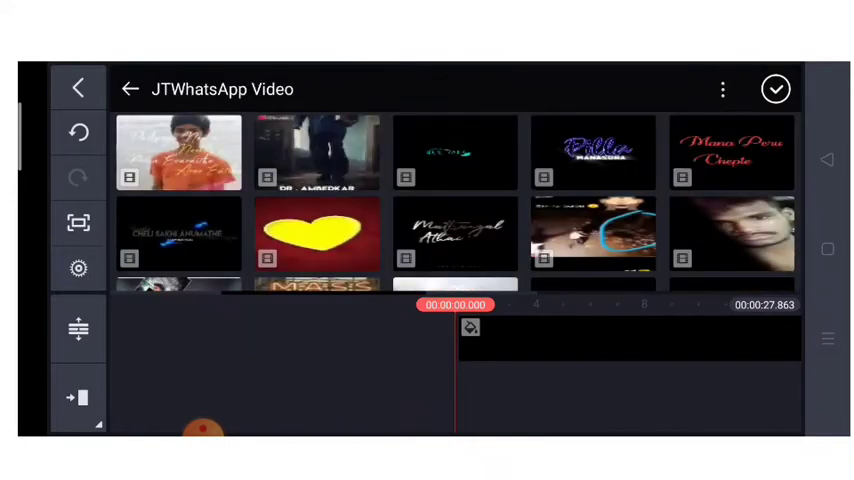
pyautogui.click(316, 233)
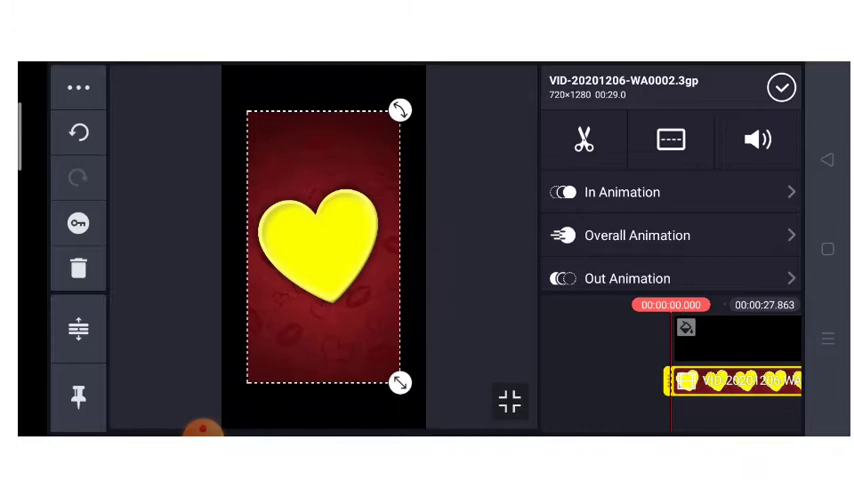
pyautogui.click(701, 199)
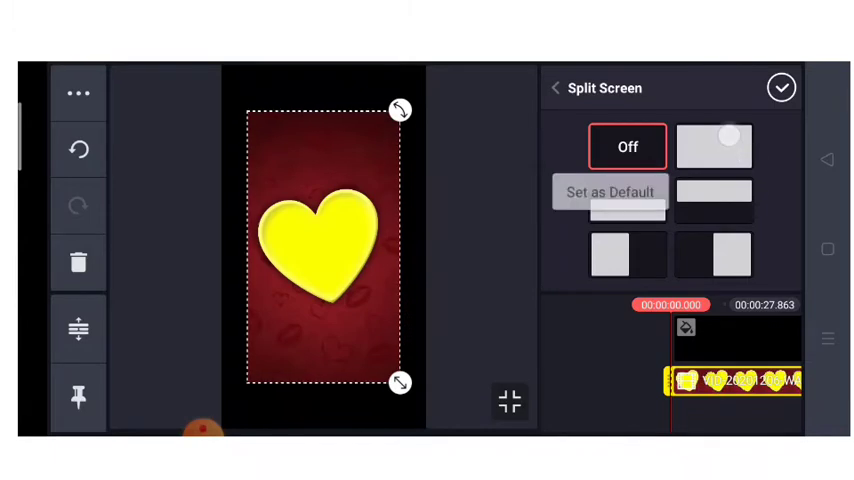
pyautogui.click(714, 146)
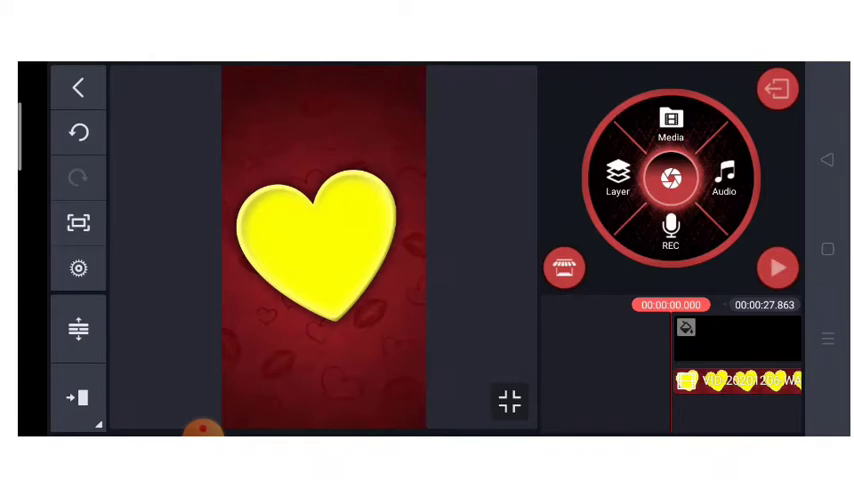
# Step: Add the couple photo from the Pictures folder as a media layer
pyautogui.click(618, 178)
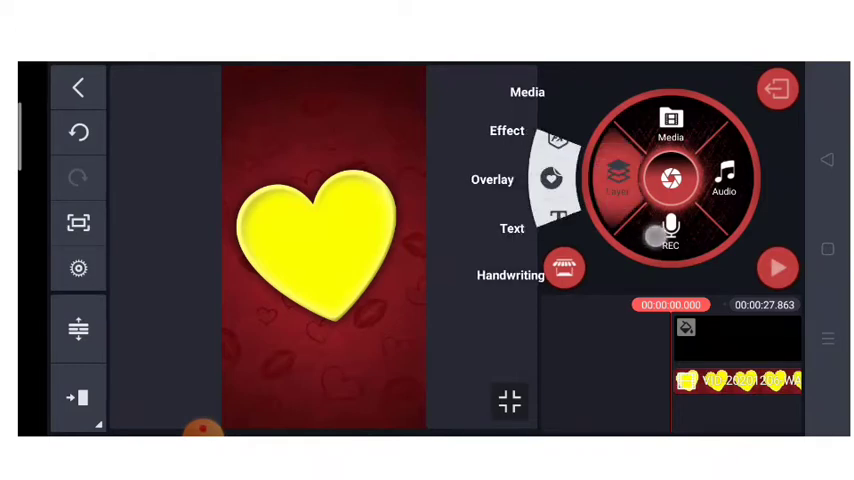
pyautogui.click(670, 120)
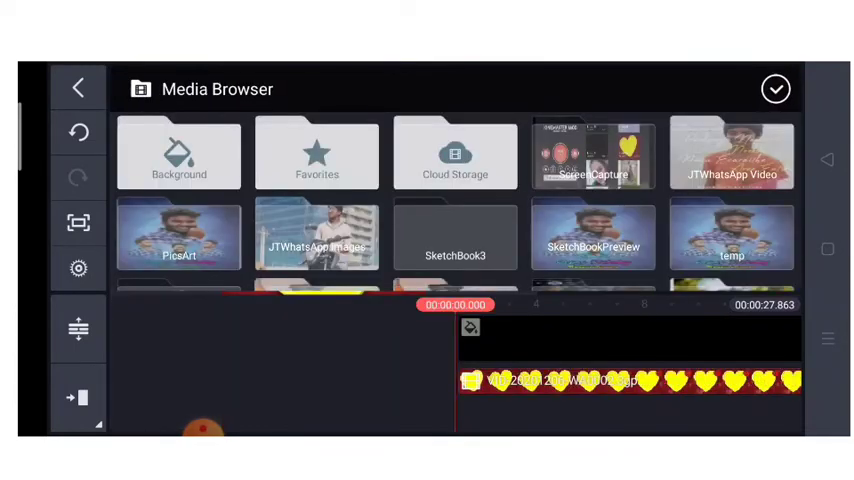
pyautogui.scroll(-3)
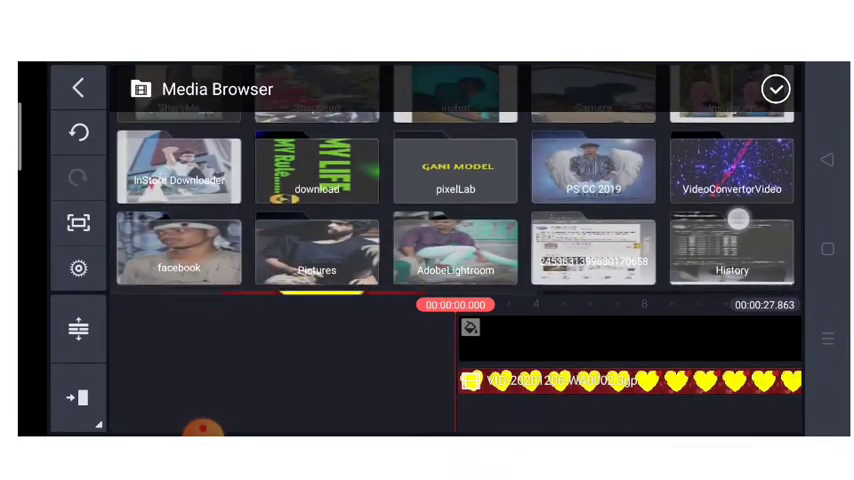
pyautogui.click(317, 250)
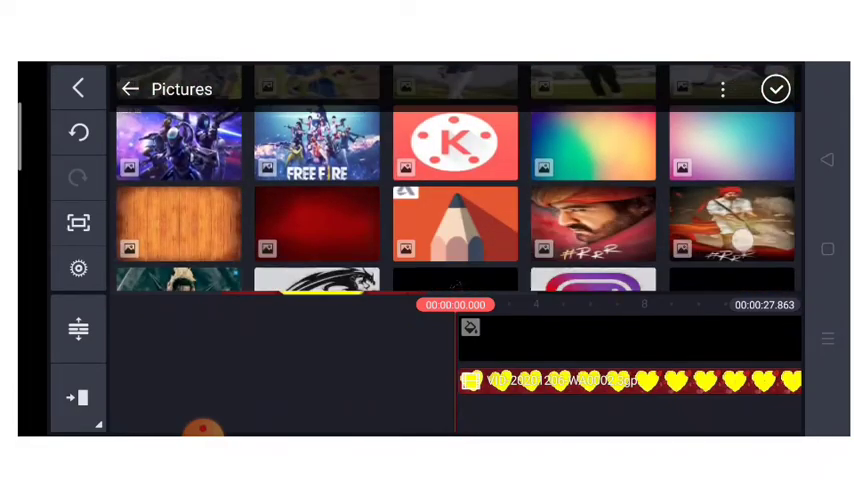
pyautogui.scroll(-3)
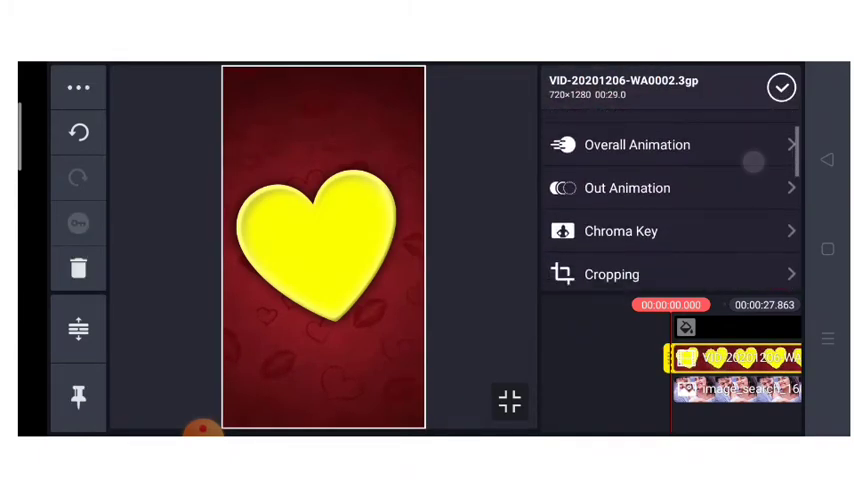
# Step: Chroma-key the heart layer's yellow colour with a tightened threshold, then confirm
pyautogui.click(620, 230)
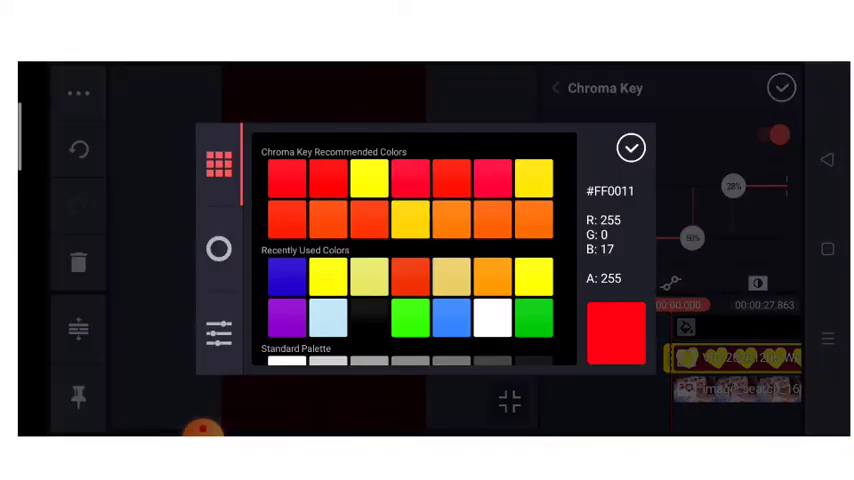
pyautogui.click(631, 147)
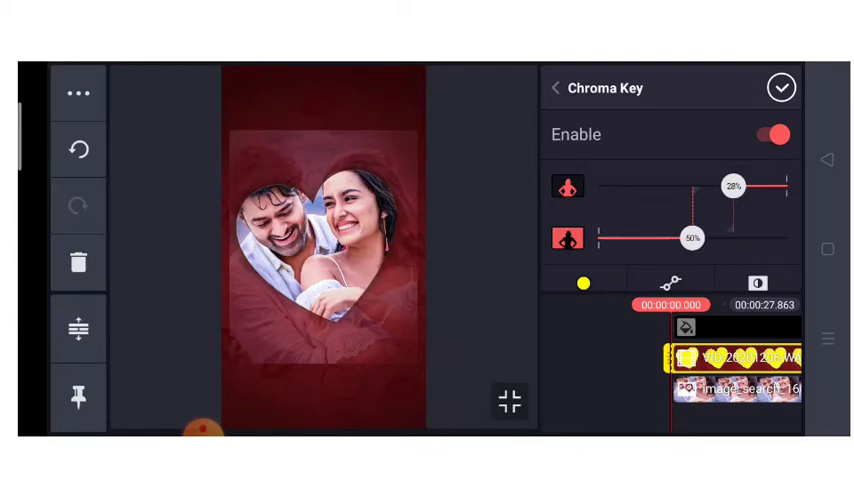
pyautogui.moveTo(691, 238); pyautogui.dragTo(710, 238)
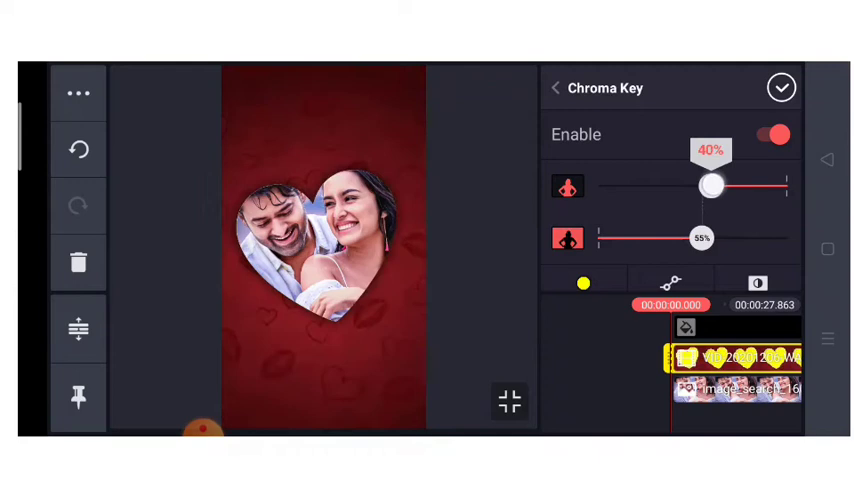
pyautogui.click(782, 88)
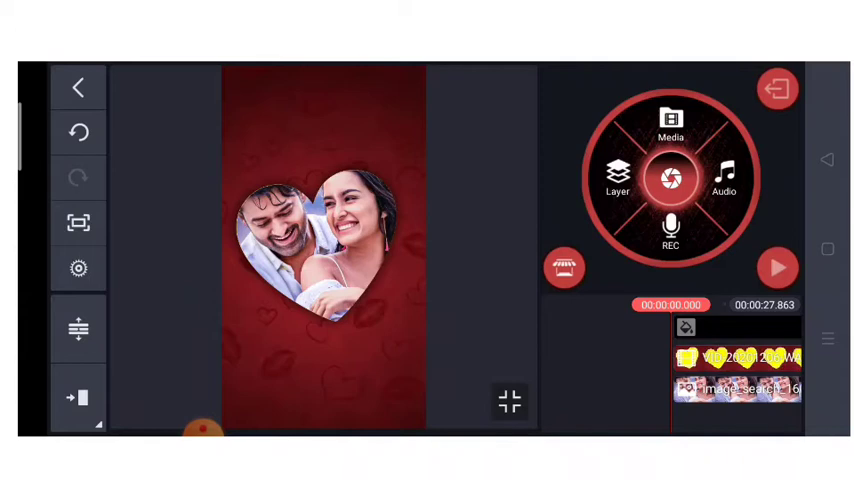
# Step: Add the green and blue particle overlay as a full-screen media layer
pyautogui.click(617, 178)
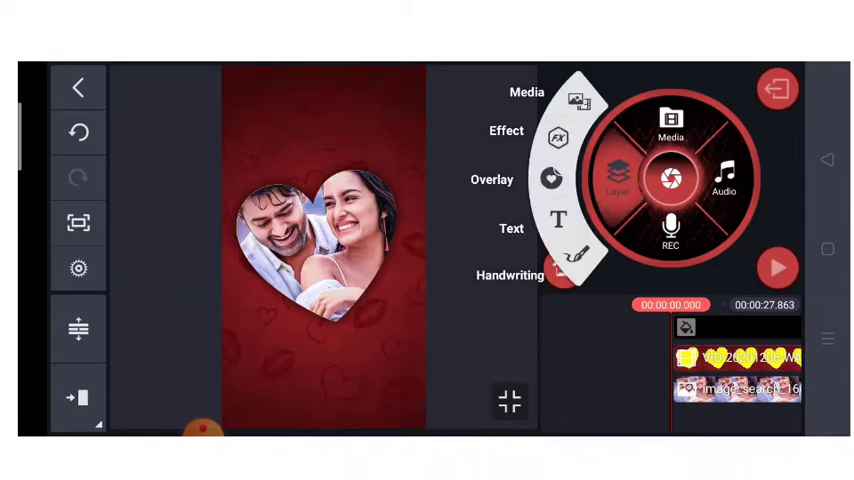
pyautogui.click(670, 125)
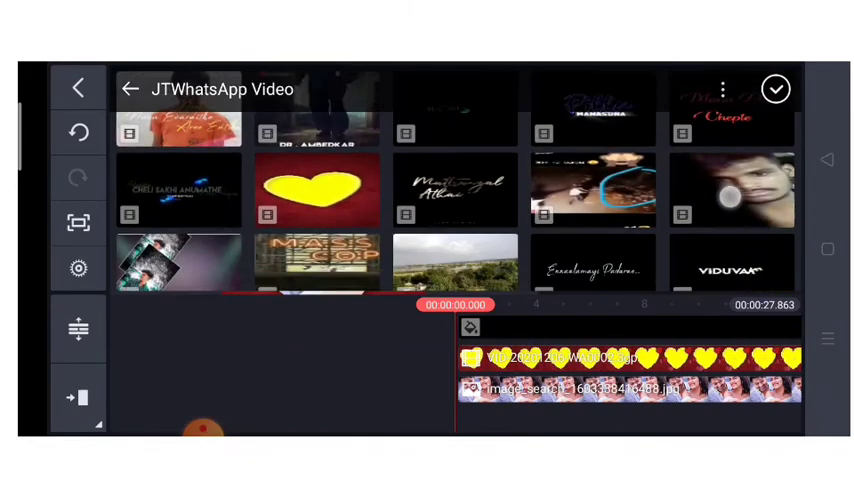
pyautogui.scroll(-3)
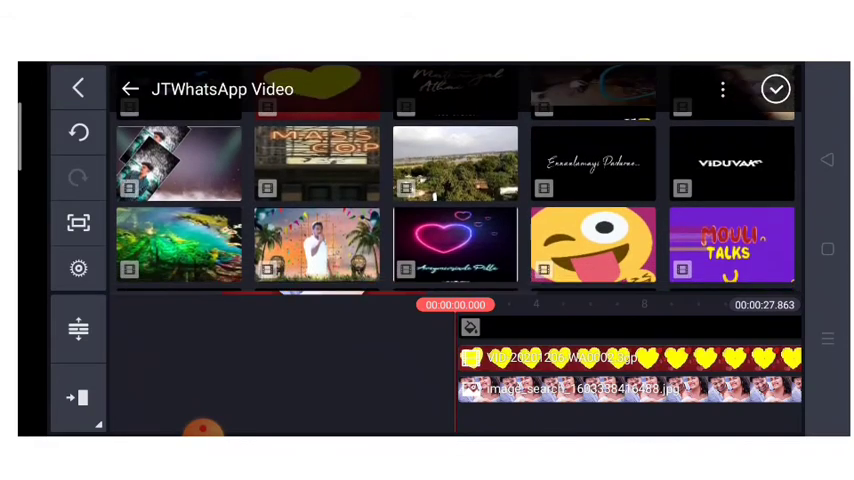
pyautogui.scroll(-3)
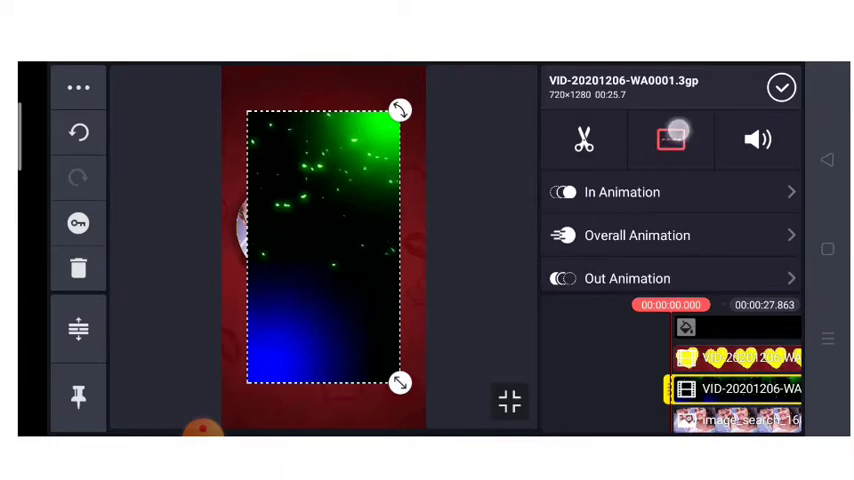
pyautogui.click(670, 139)
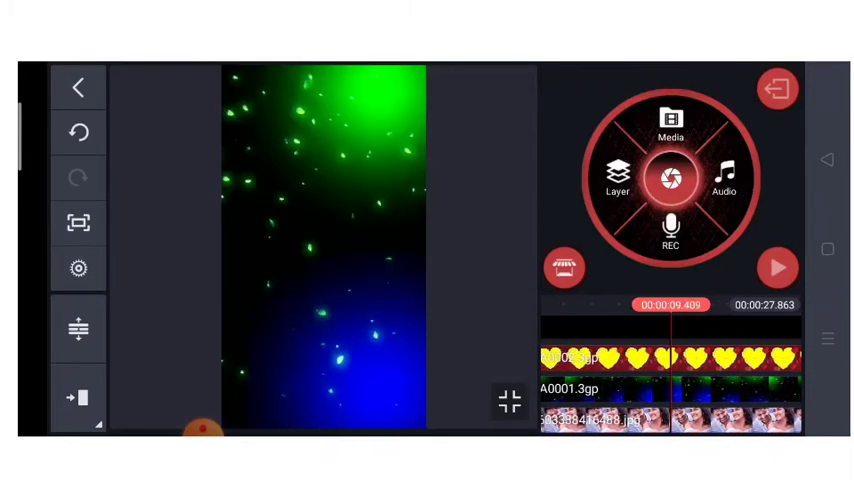
# Step: Set the particle overlay's blending mode to Screen so its black disappears
pyautogui.click(670, 389)
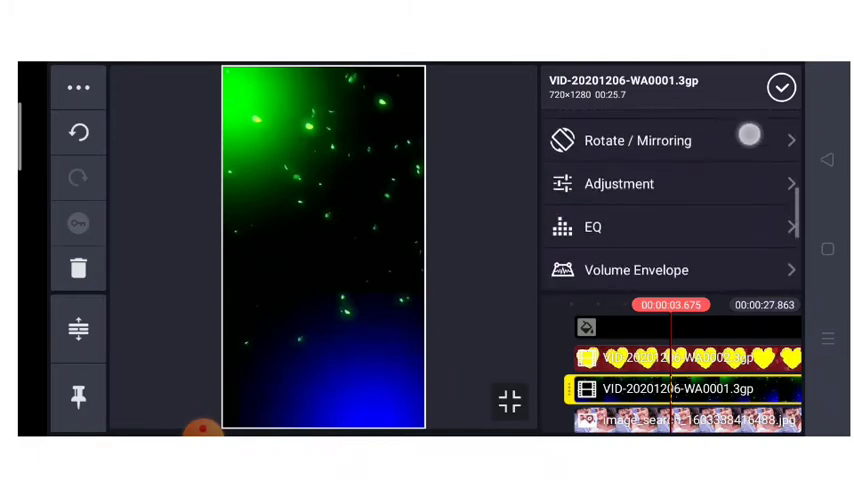
pyautogui.scroll(-3)
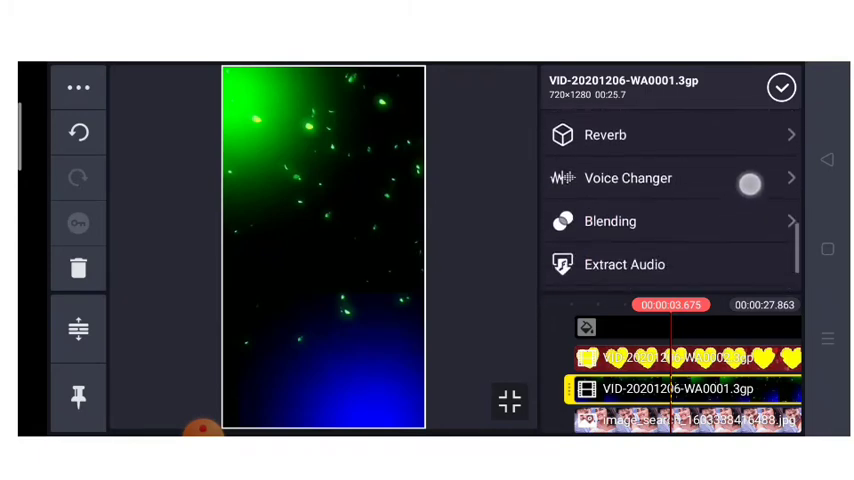
pyautogui.click(610, 221)
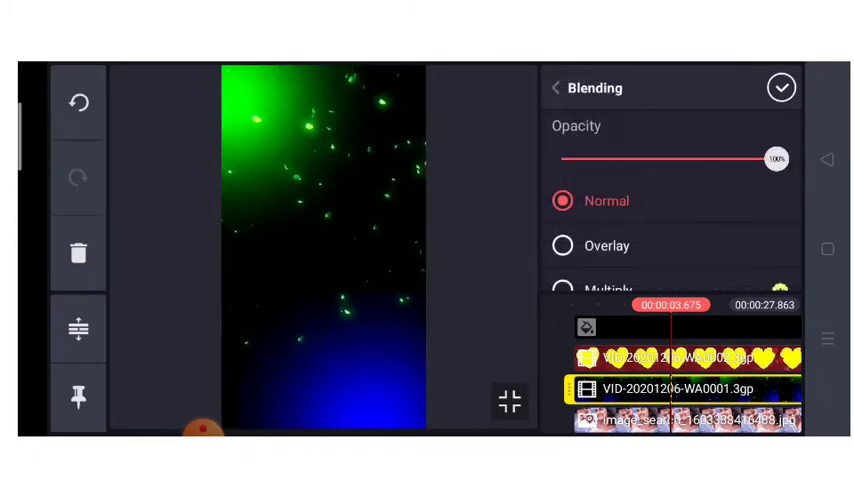
pyautogui.scroll(-3)
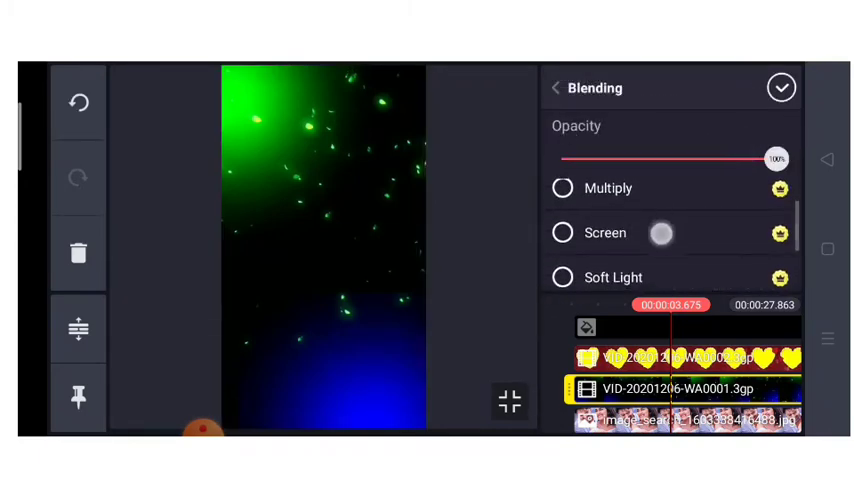
pyautogui.click(564, 232)
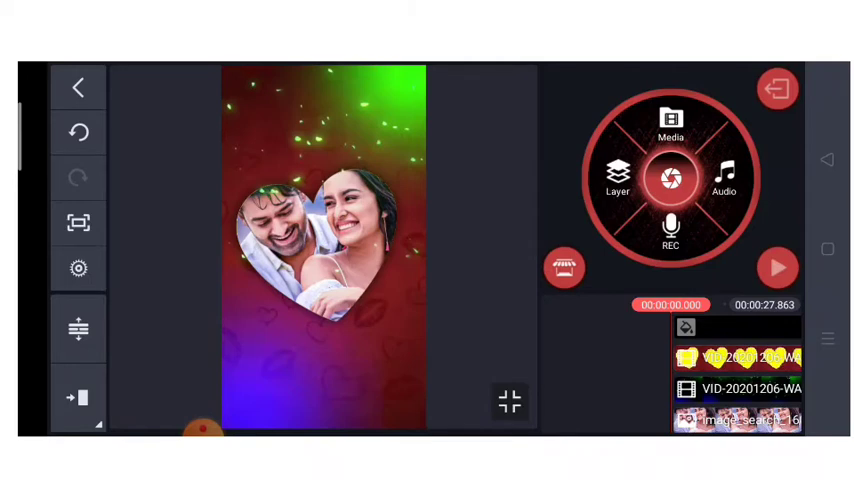
# Step: Add the 'Technical volte Frem.jpg' frame image as a full-screen layer and open its blending options
pyautogui.click(618, 178)
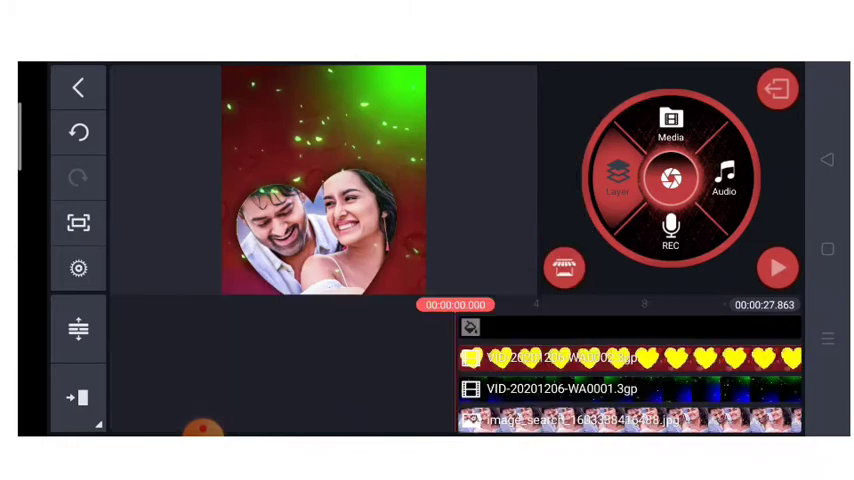
pyautogui.click(670, 125)
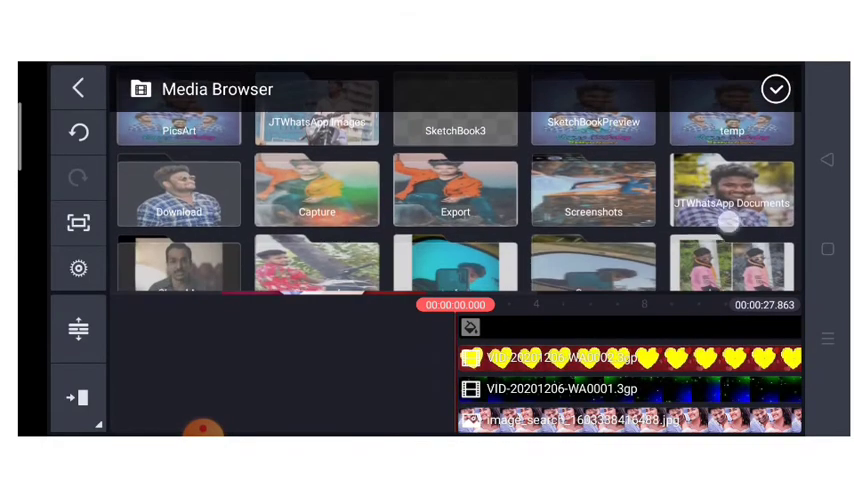
pyautogui.click(178, 192)
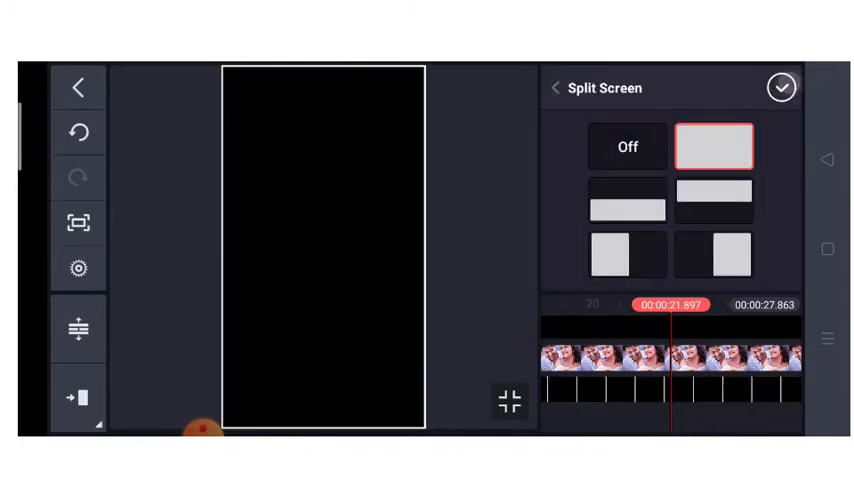
pyautogui.click(781, 87)
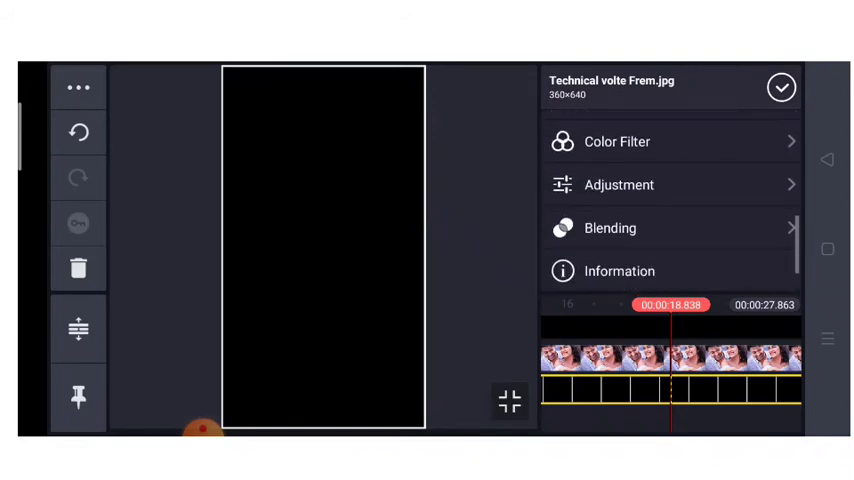
pyautogui.click(610, 228)
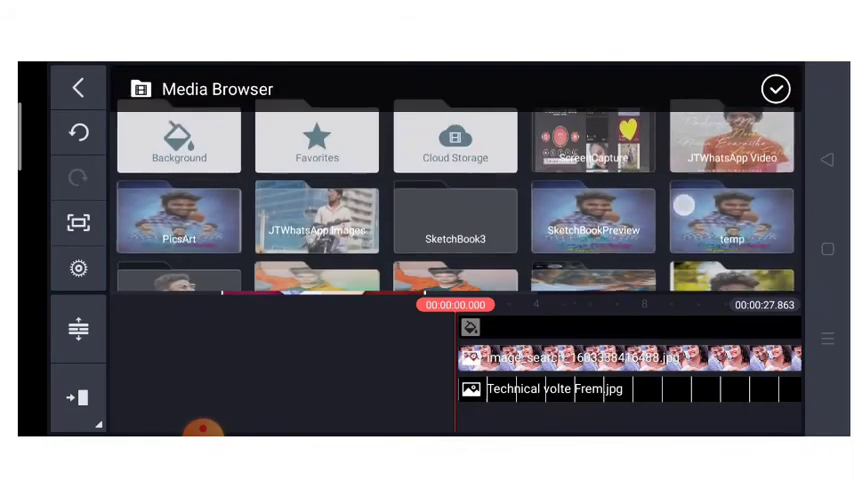
# Step: Add the 'Ye_chota_nuvvunna' lyric video from the download folder as a layer
pyautogui.scroll(-3)
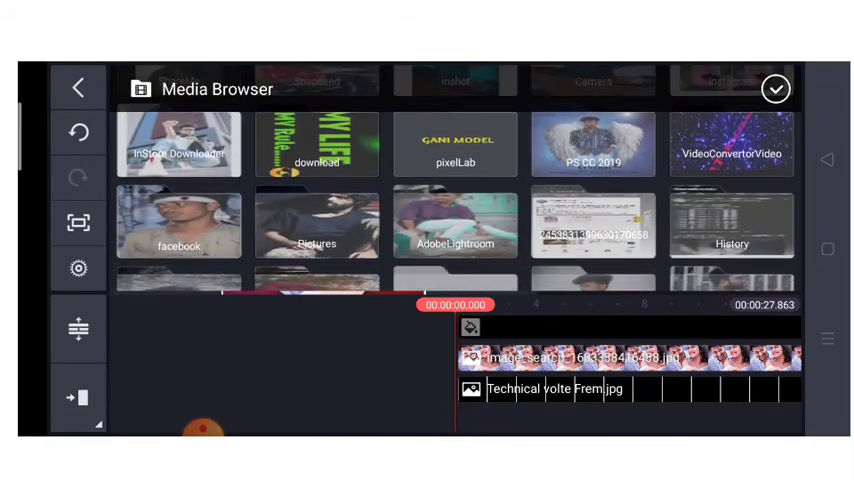
pyautogui.scroll(-3)
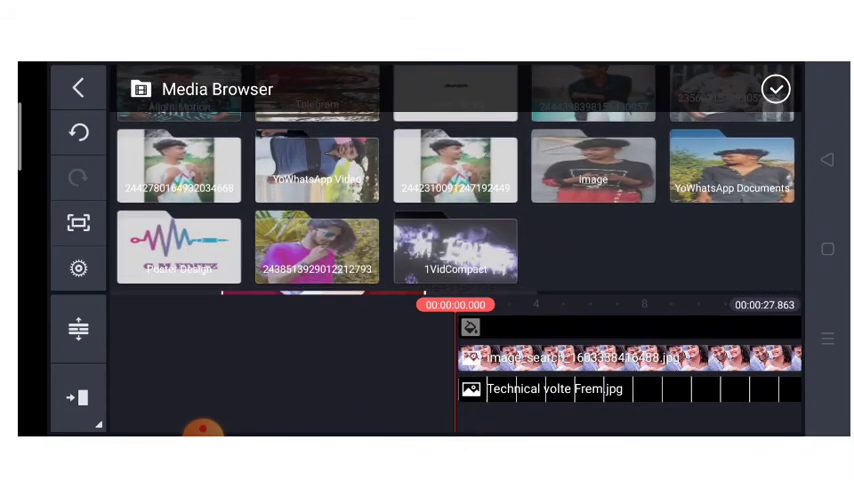
pyautogui.scroll(3)
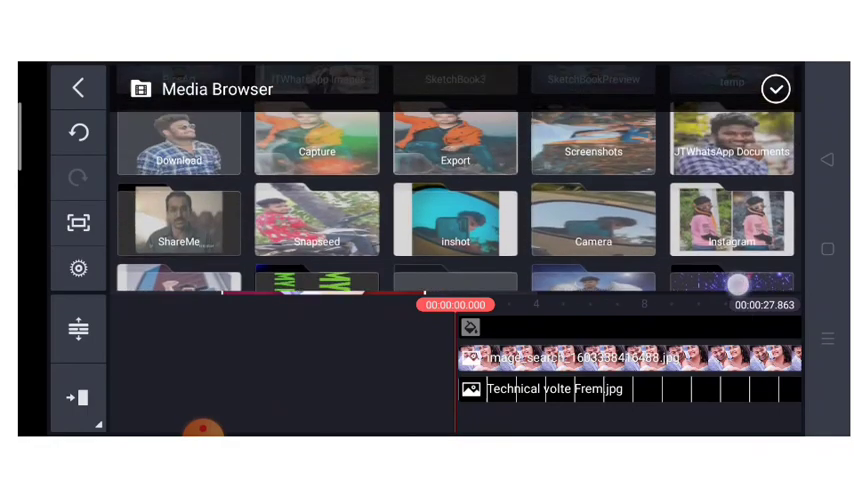
pyautogui.scroll(-3)
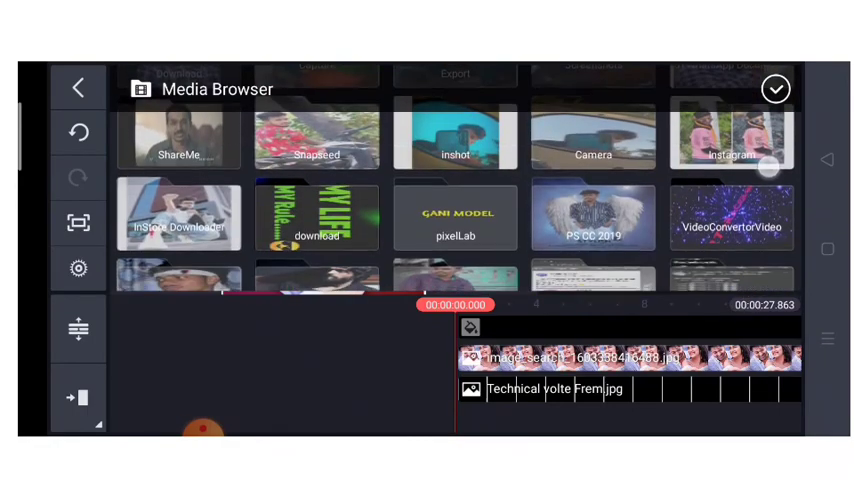
pyautogui.click(316, 217)
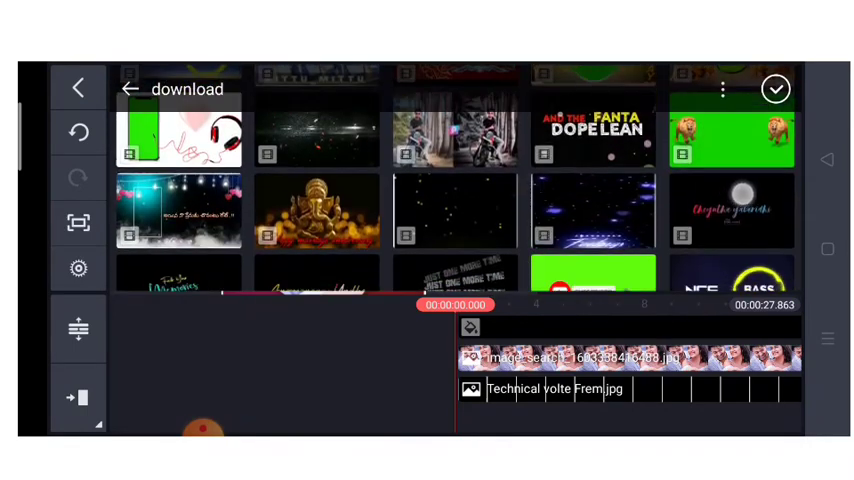
pyautogui.scroll(-3)
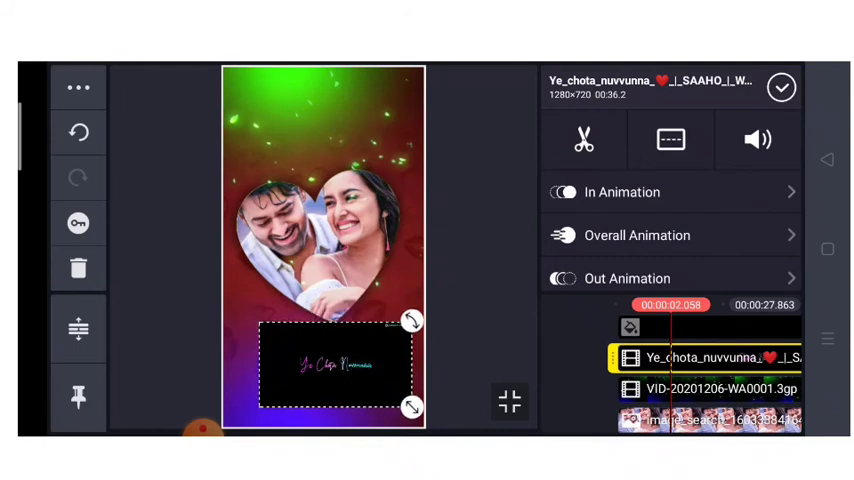
# Step: Tilt and enlarge the lyric layer, set its blending to Screen, and preview it
pyautogui.moveTo(410, 405); pyautogui.dragTo(435, 378)
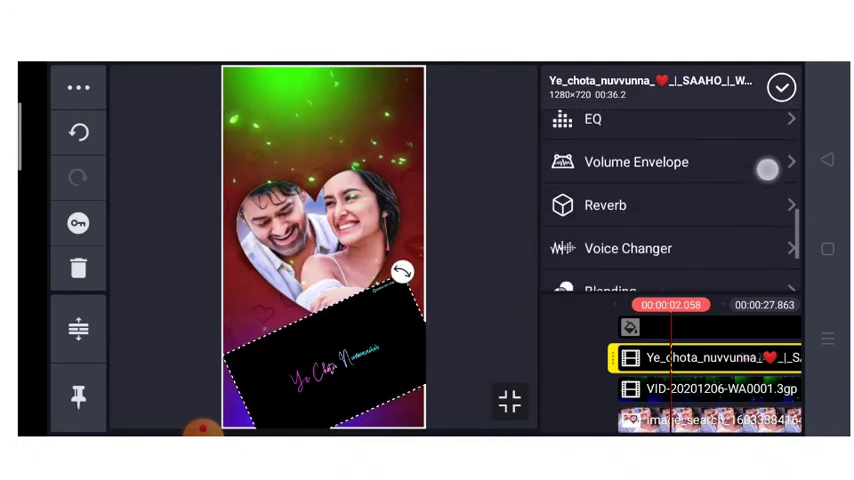
pyautogui.click(609, 291)
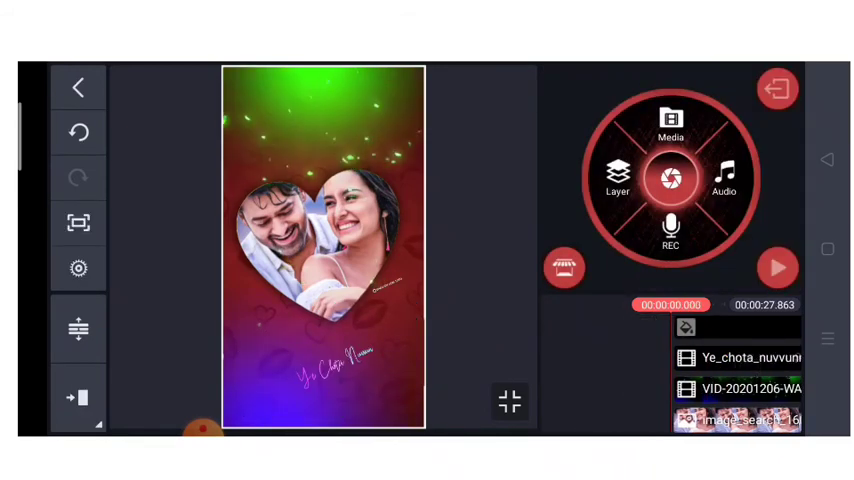
pyautogui.click(778, 267)
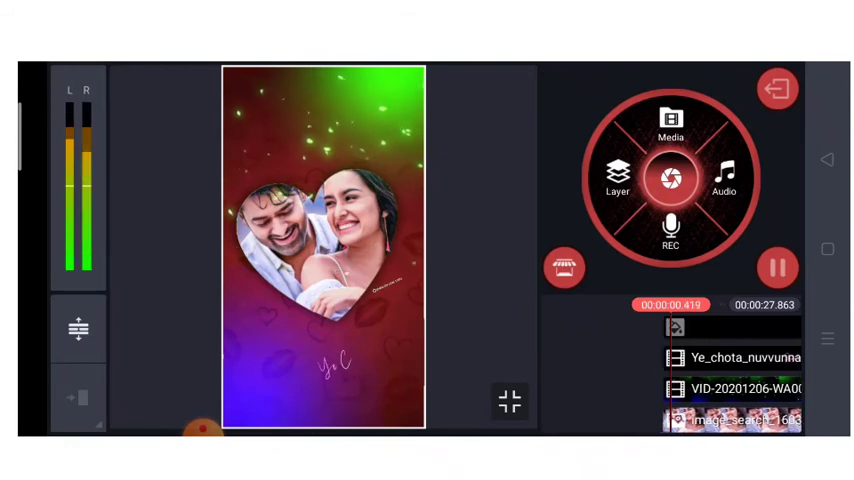
pyautogui.click(777, 267)
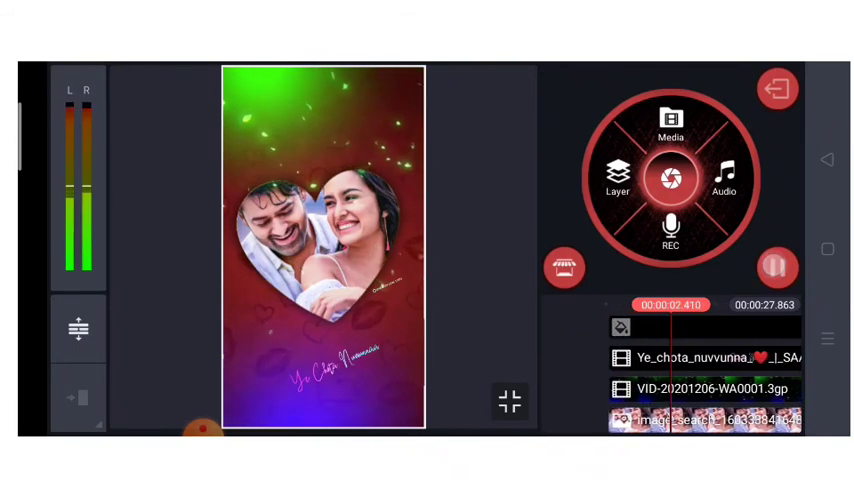